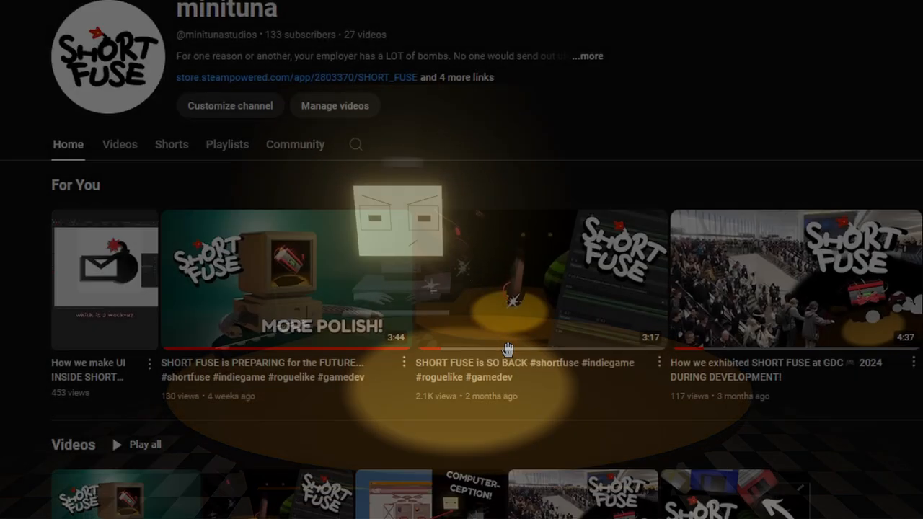
Add a third Single segment (Element 2) to the WavePreset and a bomb slot under Element 0.
scroll(down, 3)
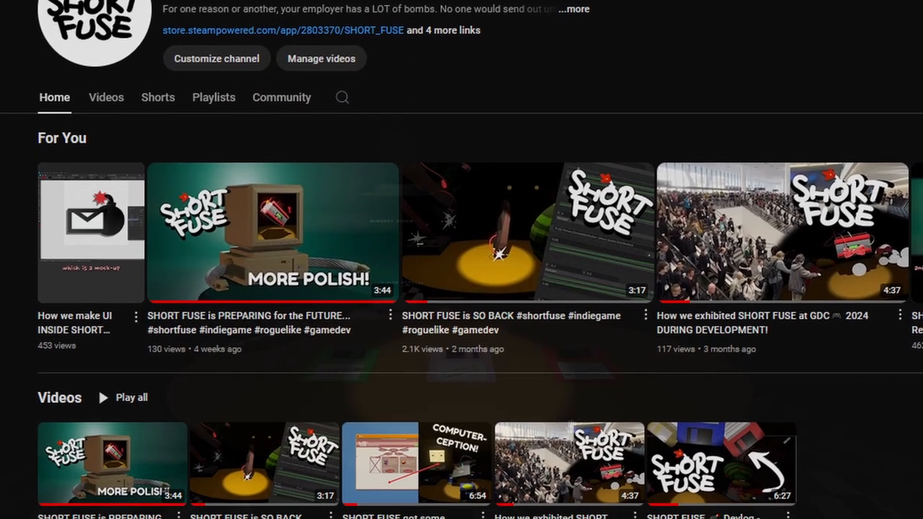
scroll(down, 3)
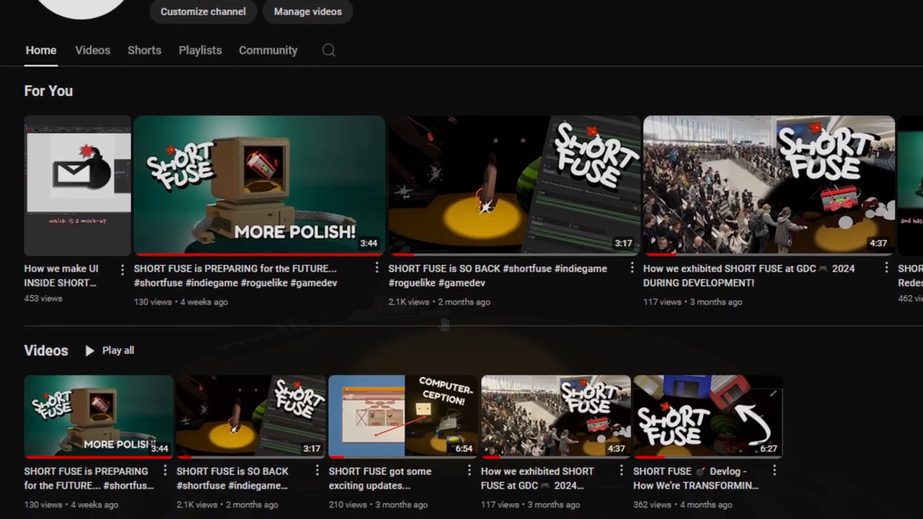
scroll(down, 3)
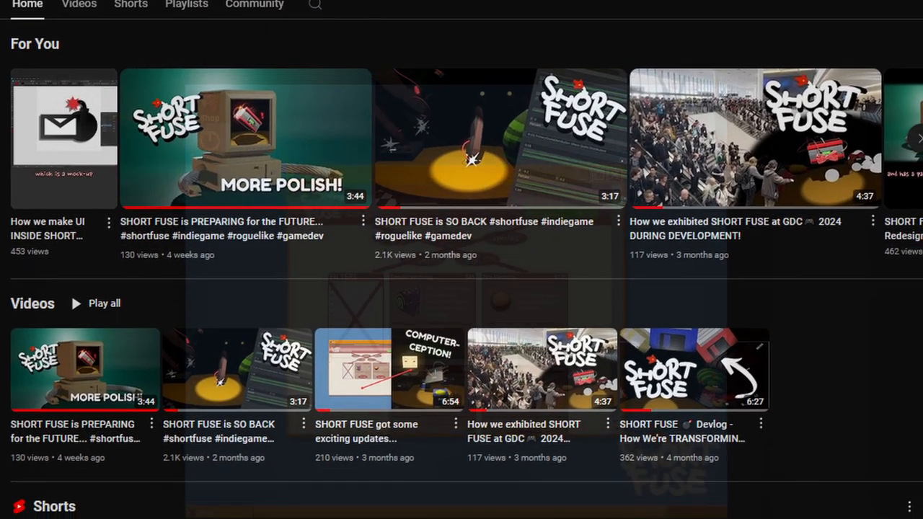
scroll(down, 3)
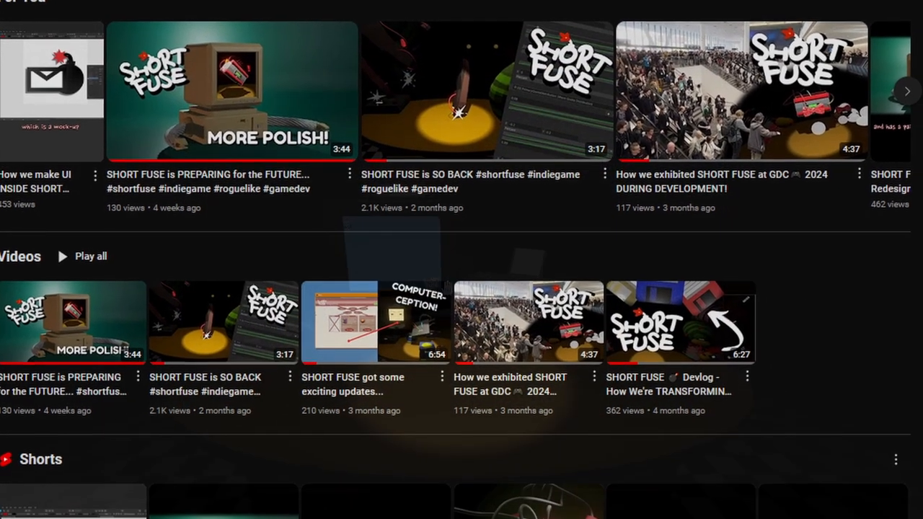
scroll(down, 3)
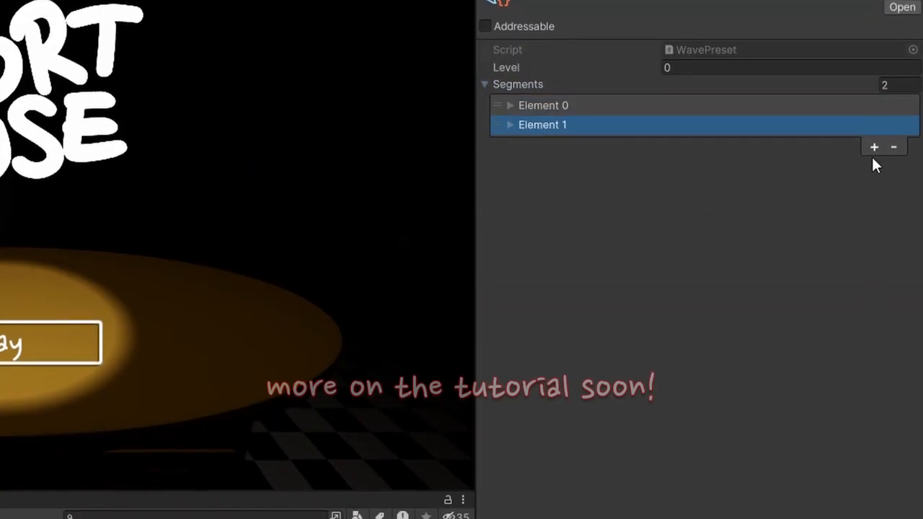
click(874, 148)
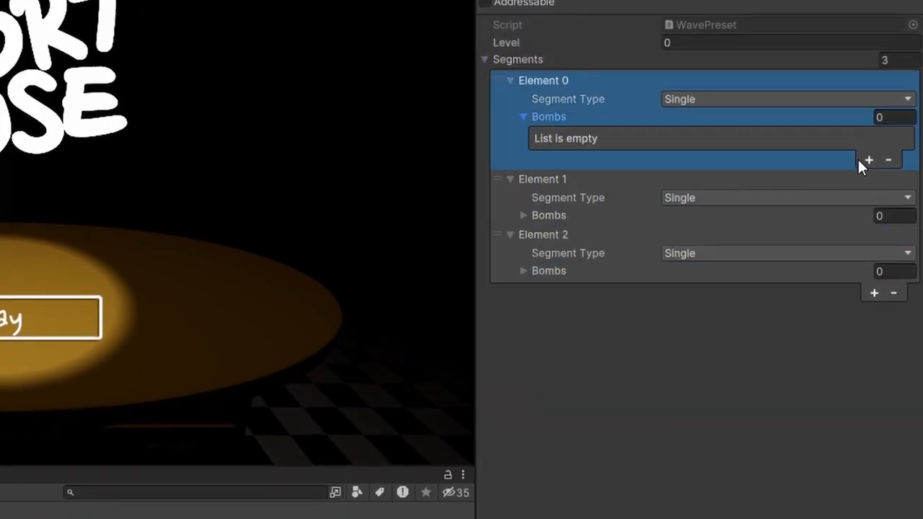
click(869, 160)
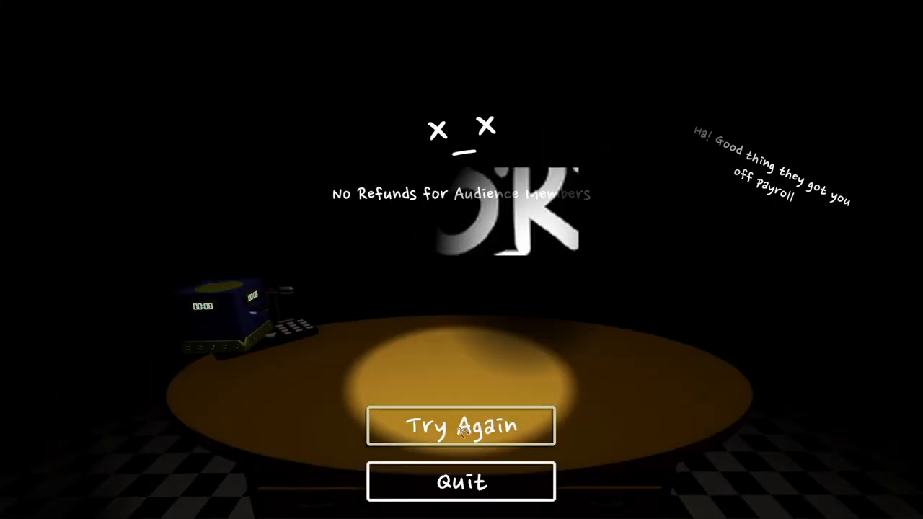
Quit the game-over screen to the title menu and start a new game.
click(461, 425)
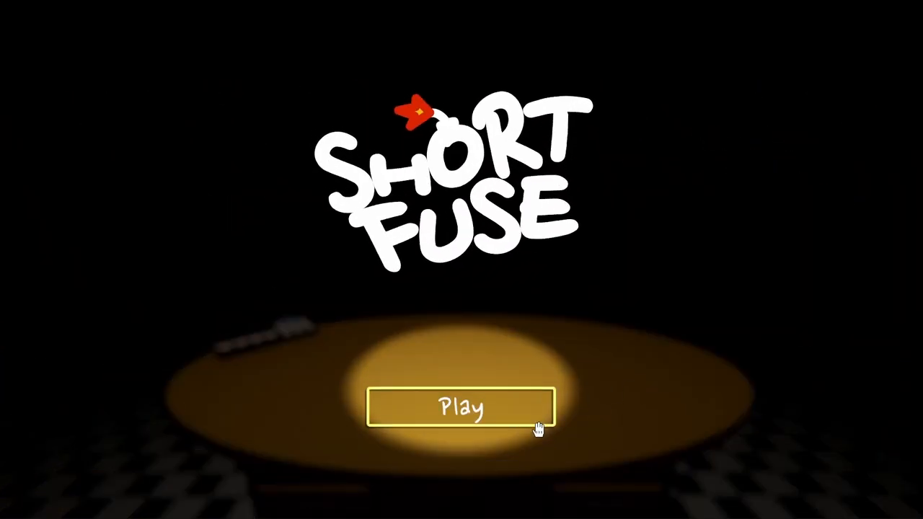
click(461, 406)
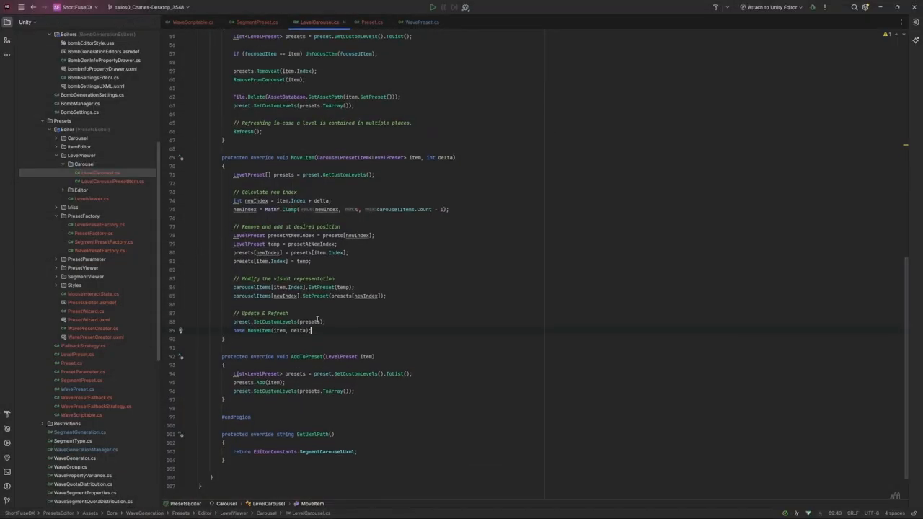
Search the Rider project for 'carousel' to find the carousel classes.
click(237, 283)
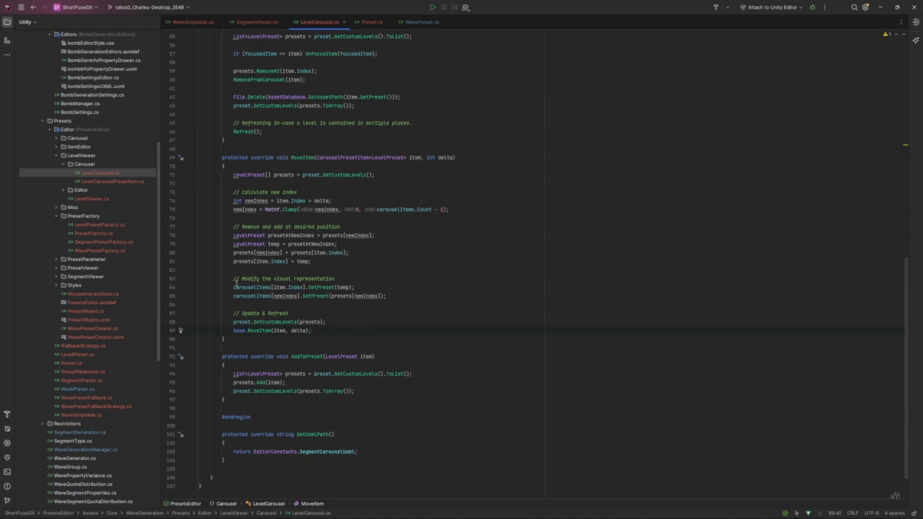
text(carousel)
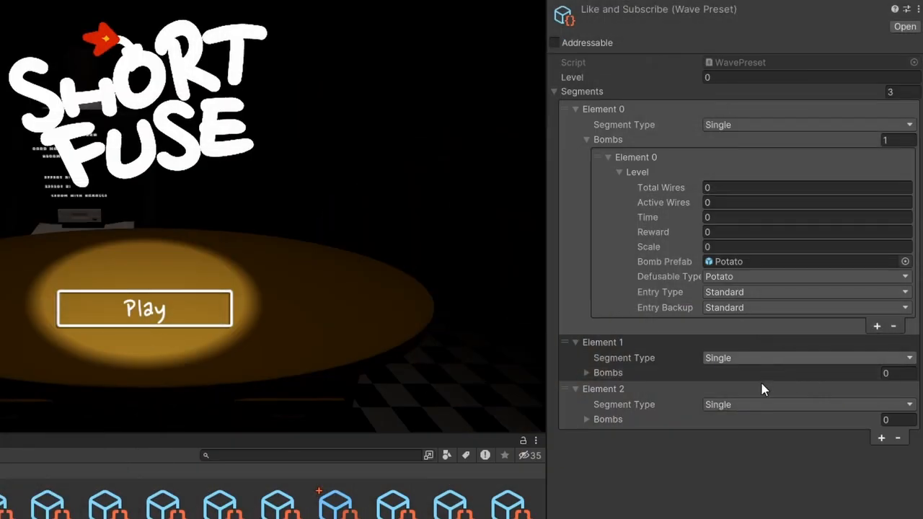
Set the second segment's type to Multiple with a Bombs list size of 30.
click(808, 358)
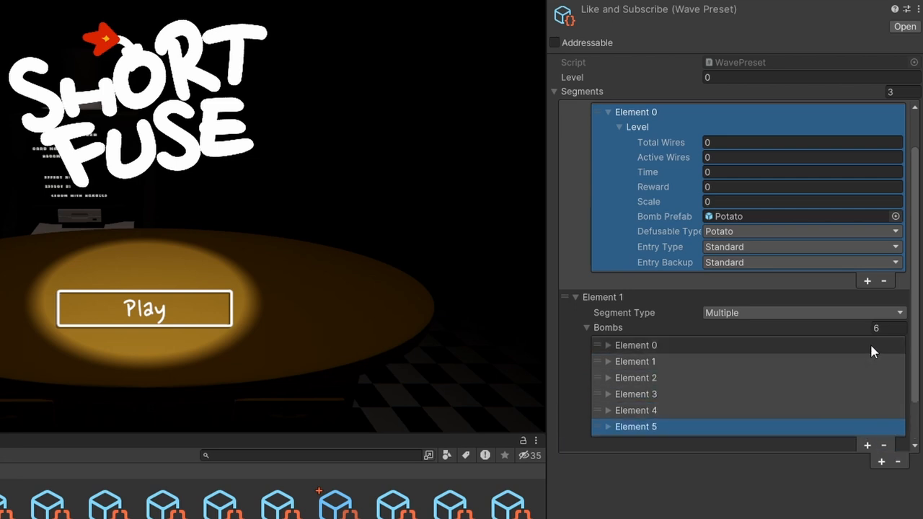
click(887, 329)
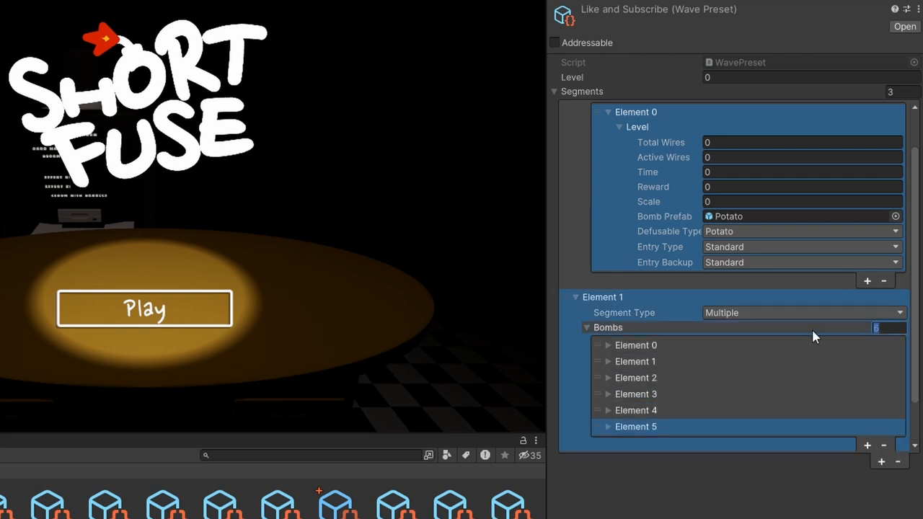
text(30)
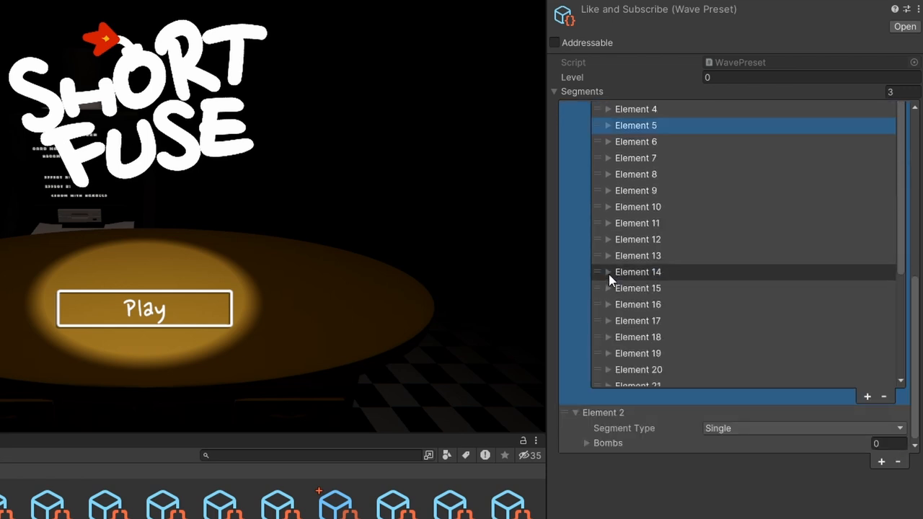
Make bomb Element 14 a Matryoshka Nuke with 50 total wires, time 3, reward 2.
click(609, 271)
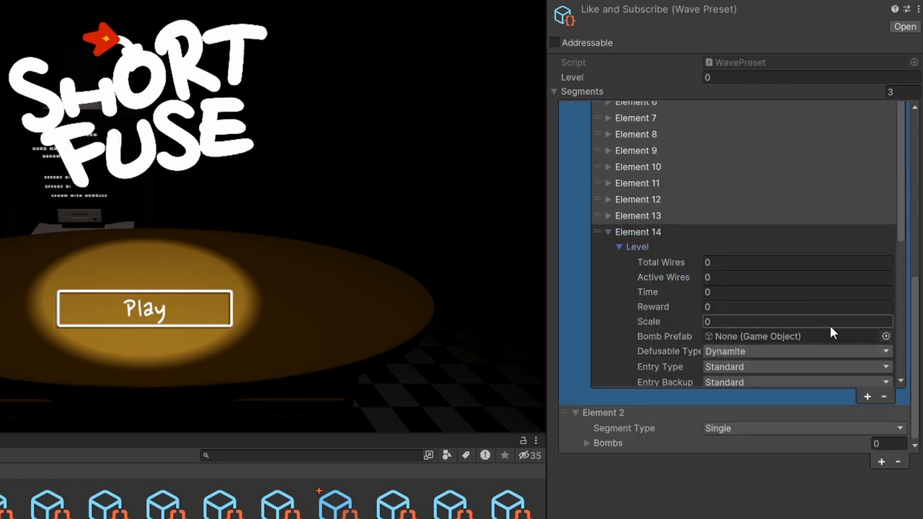
click(796, 351)
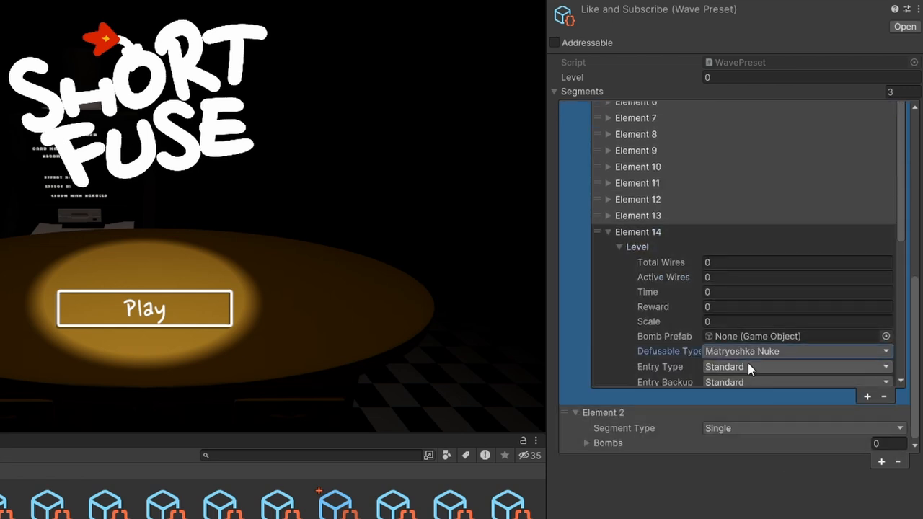
click(793, 263)
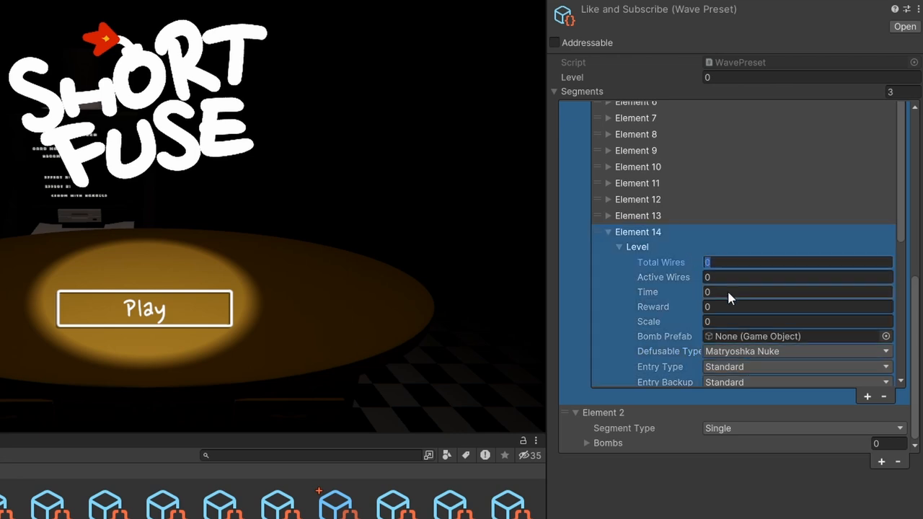
text(50)
click(797, 291)
text(3)
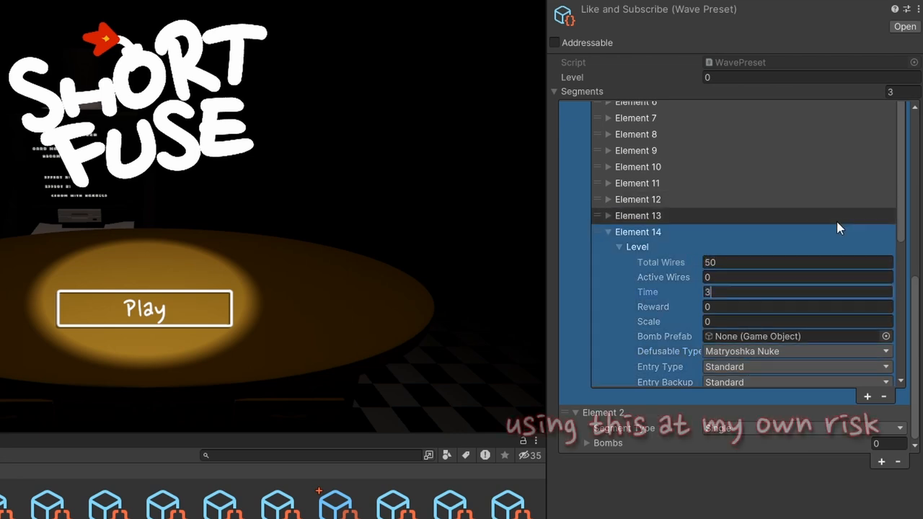
text(2)
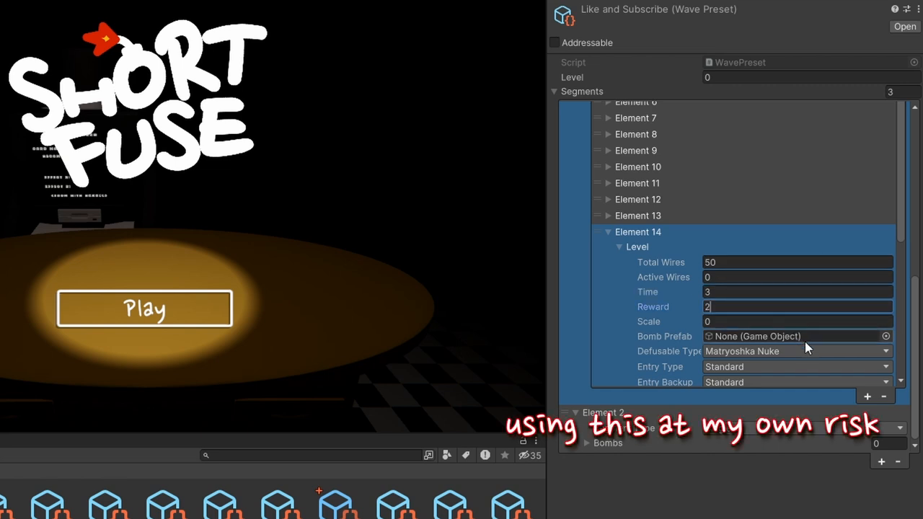